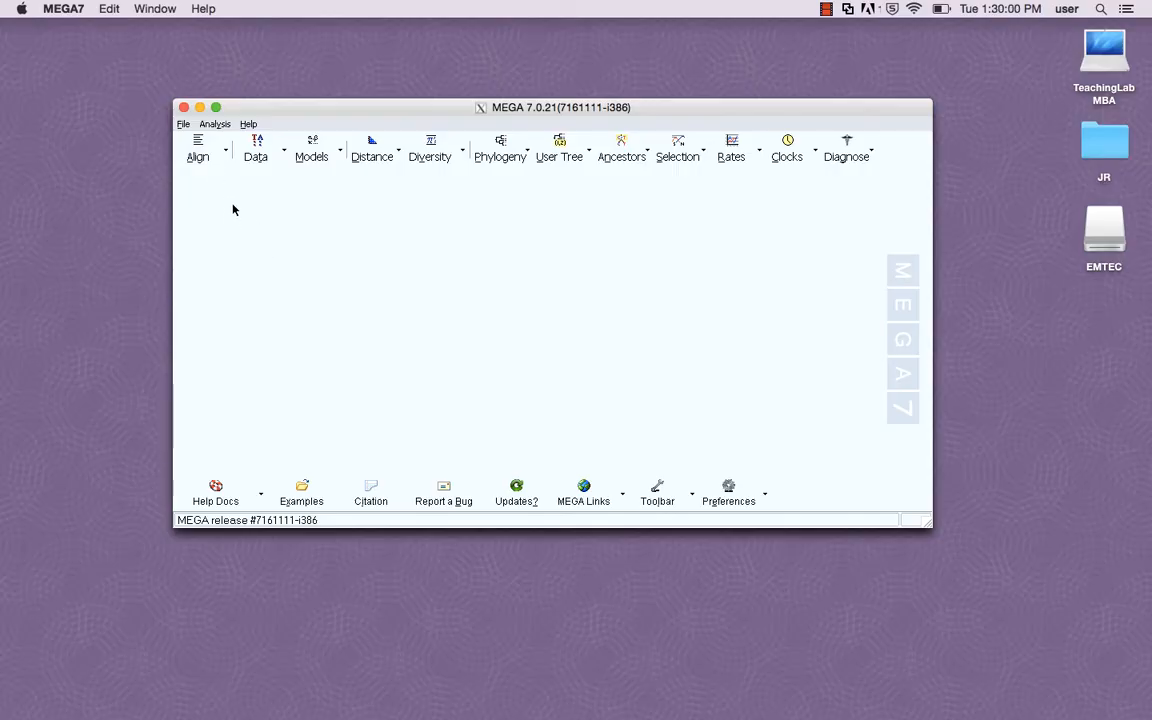
- Create a new, empty DNA alignment in the Alignment Explorer
left_click(198, 148)
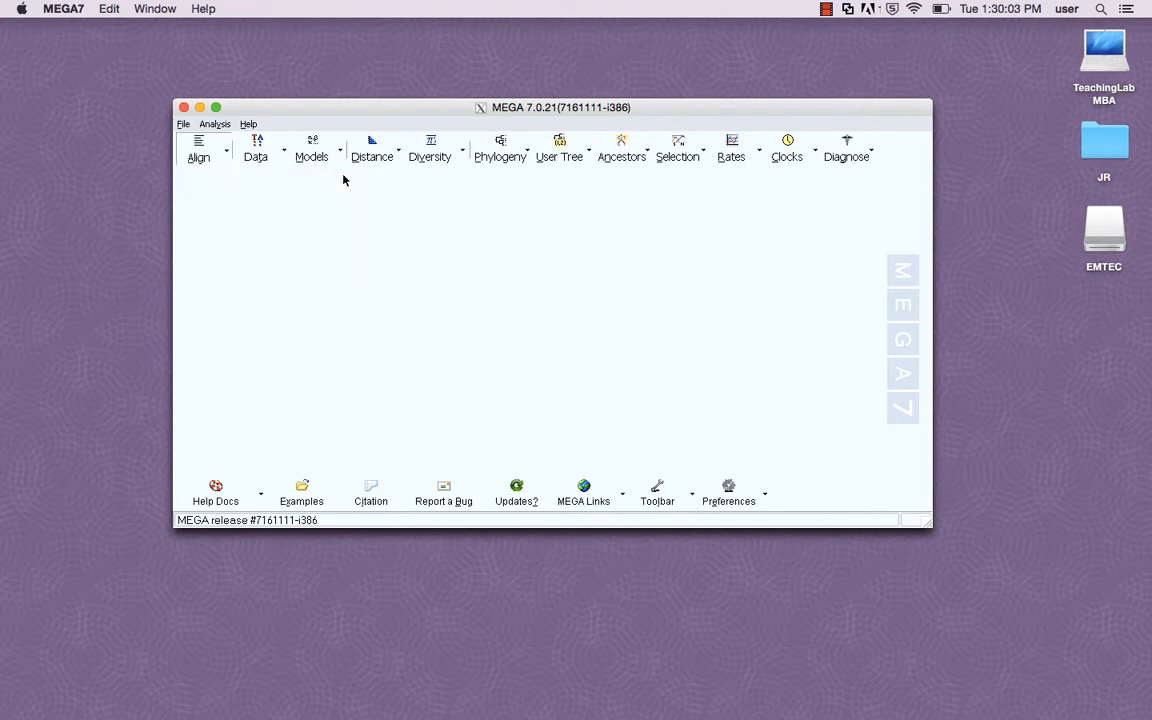
left_click(198, 147)
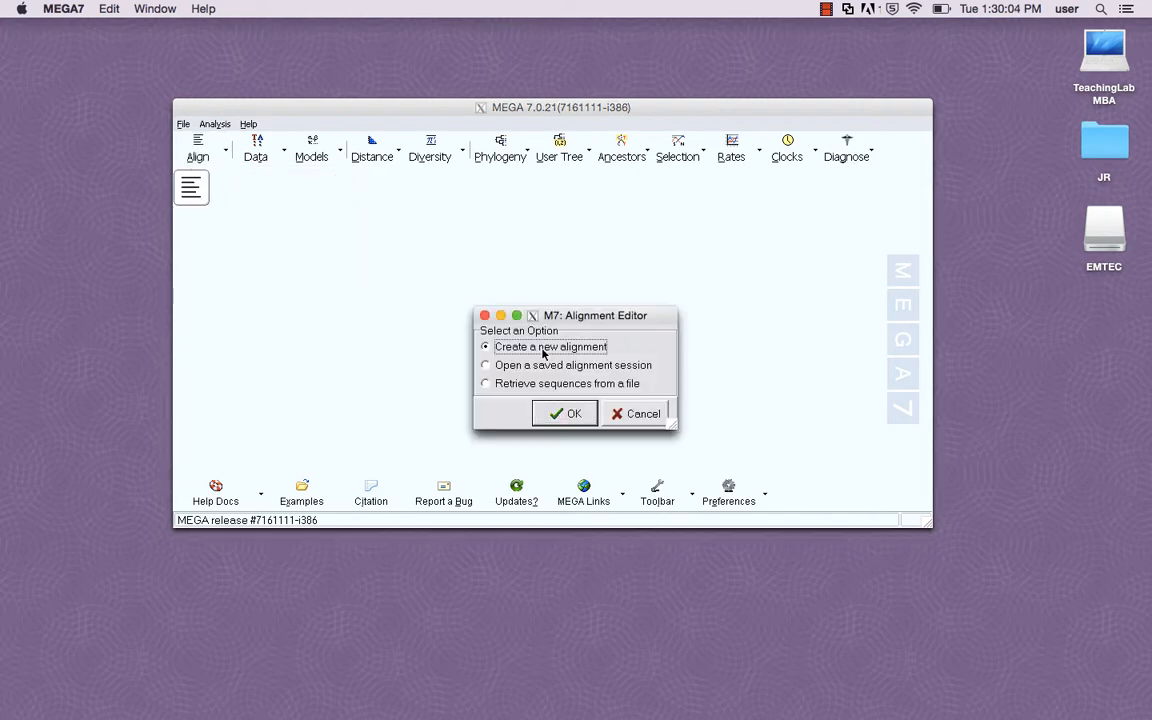
left_click(564, 413)
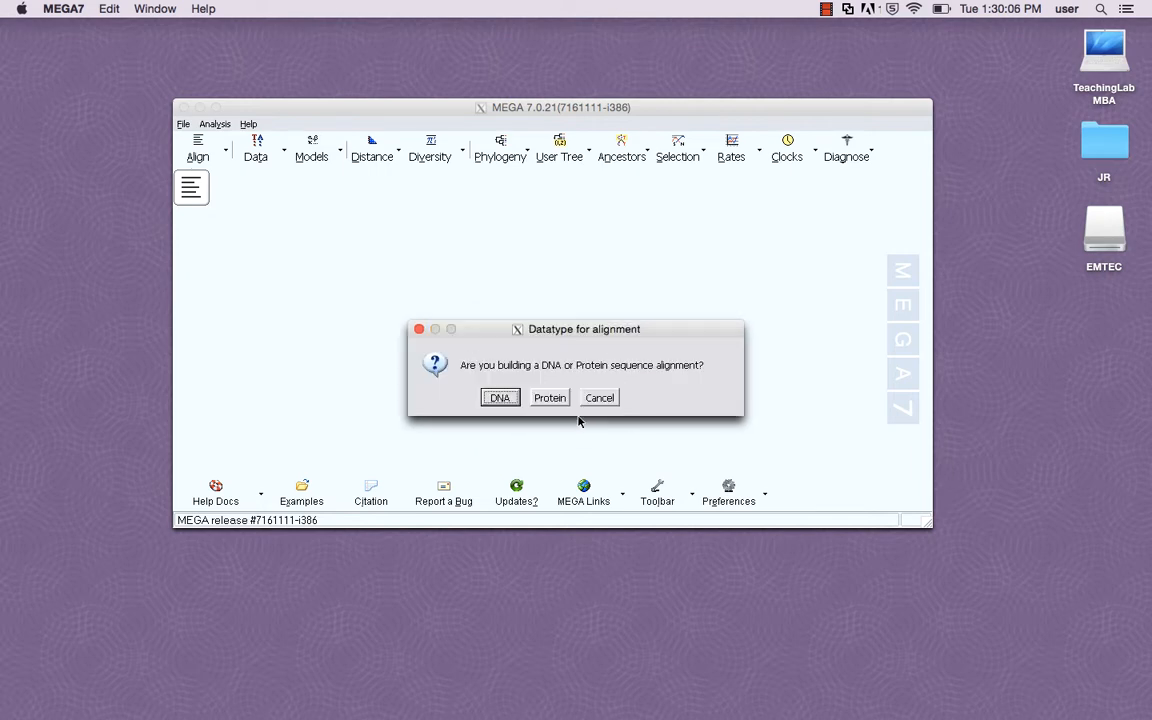
mouse_move(499, 397)
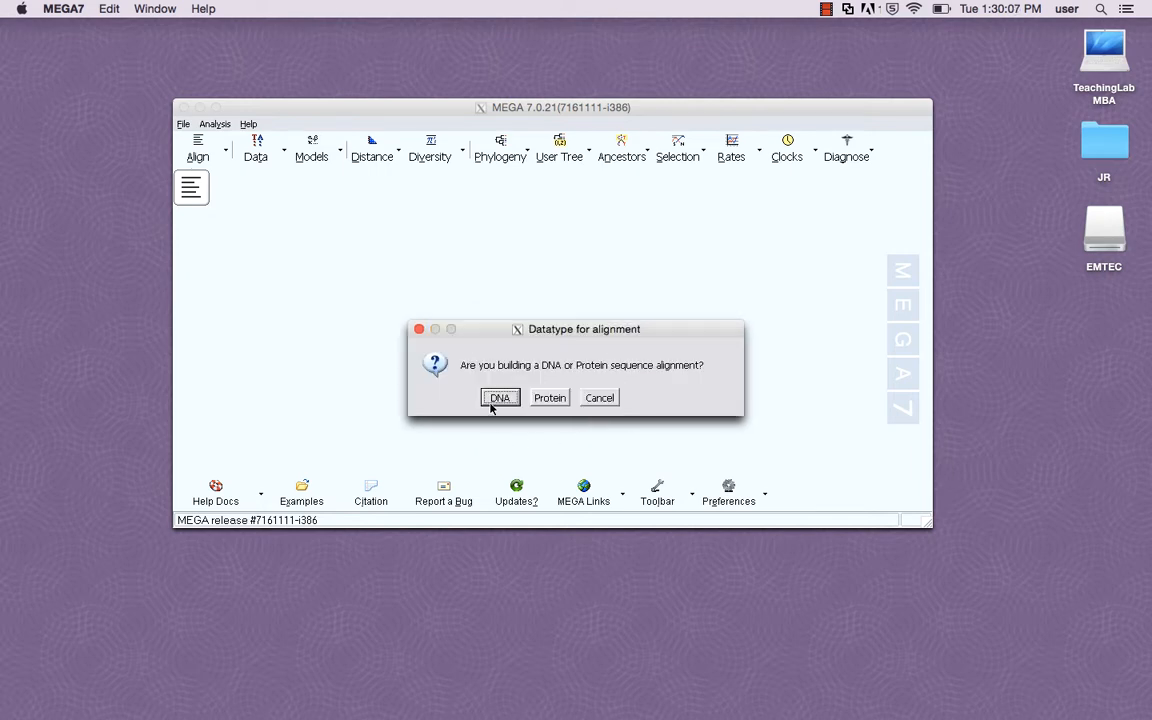
left_click(499, 397)
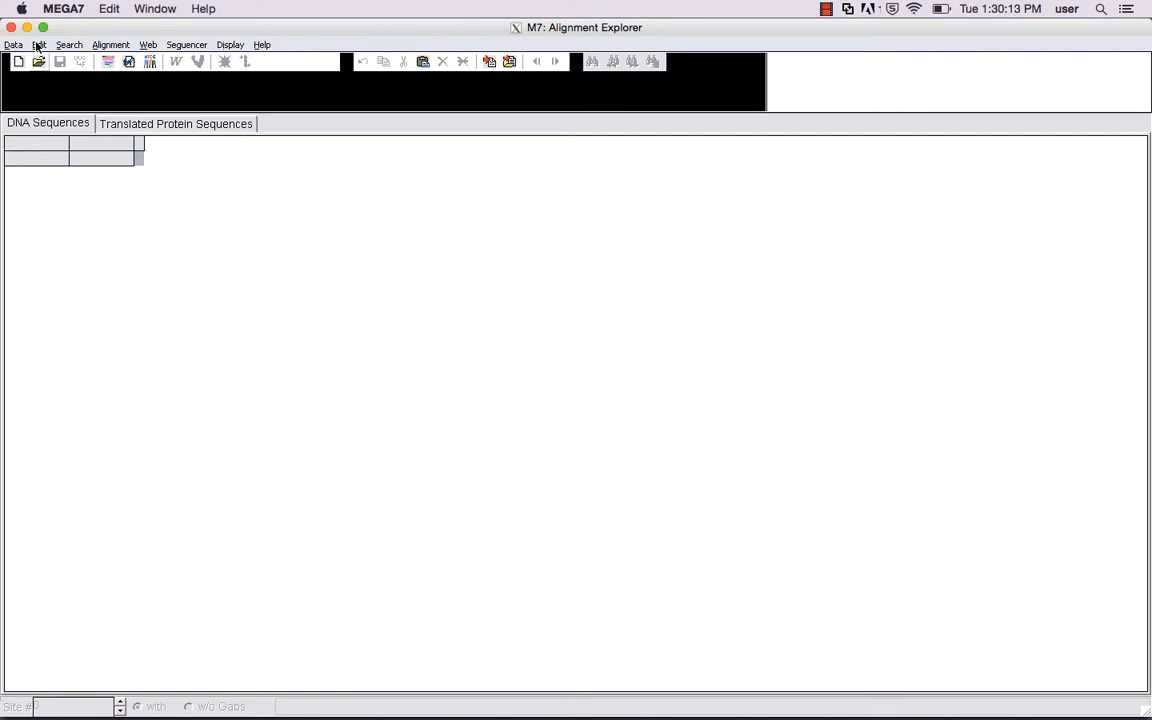
- Insert the three 109BL FASTA files, starting from '109BL_BLAST Sequences.fasta', into the alignment
left_click(40, 44)
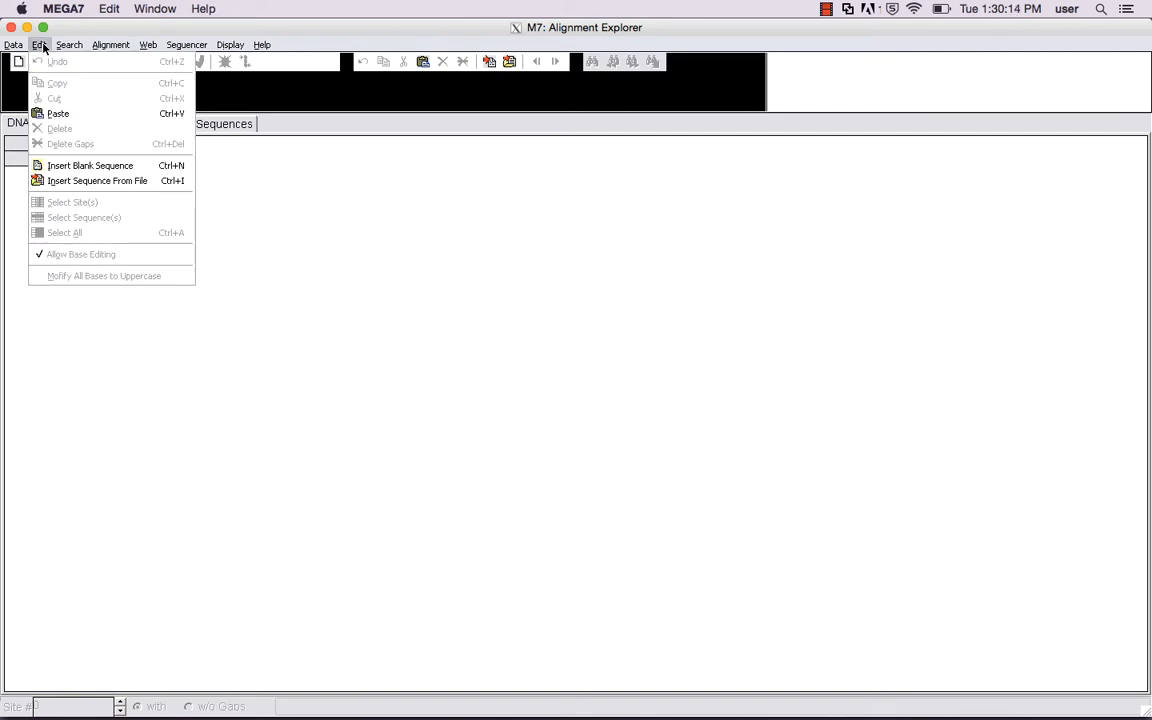
mouse_move(97, 181)
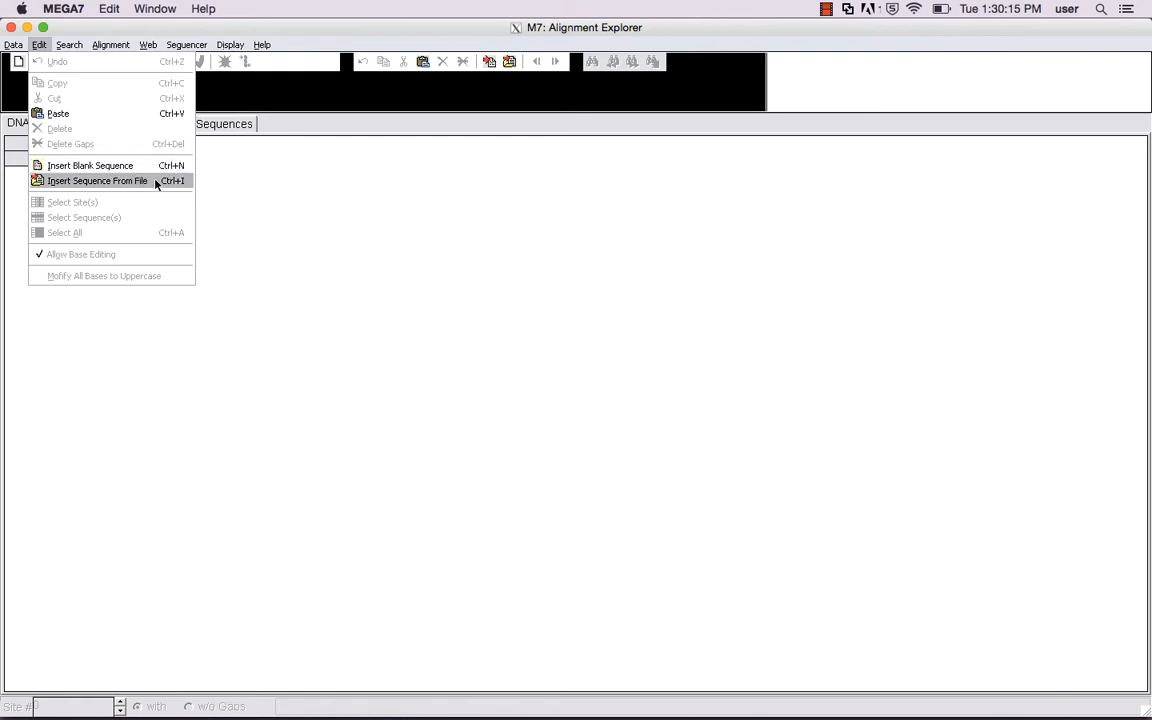
left_click(97, 181)
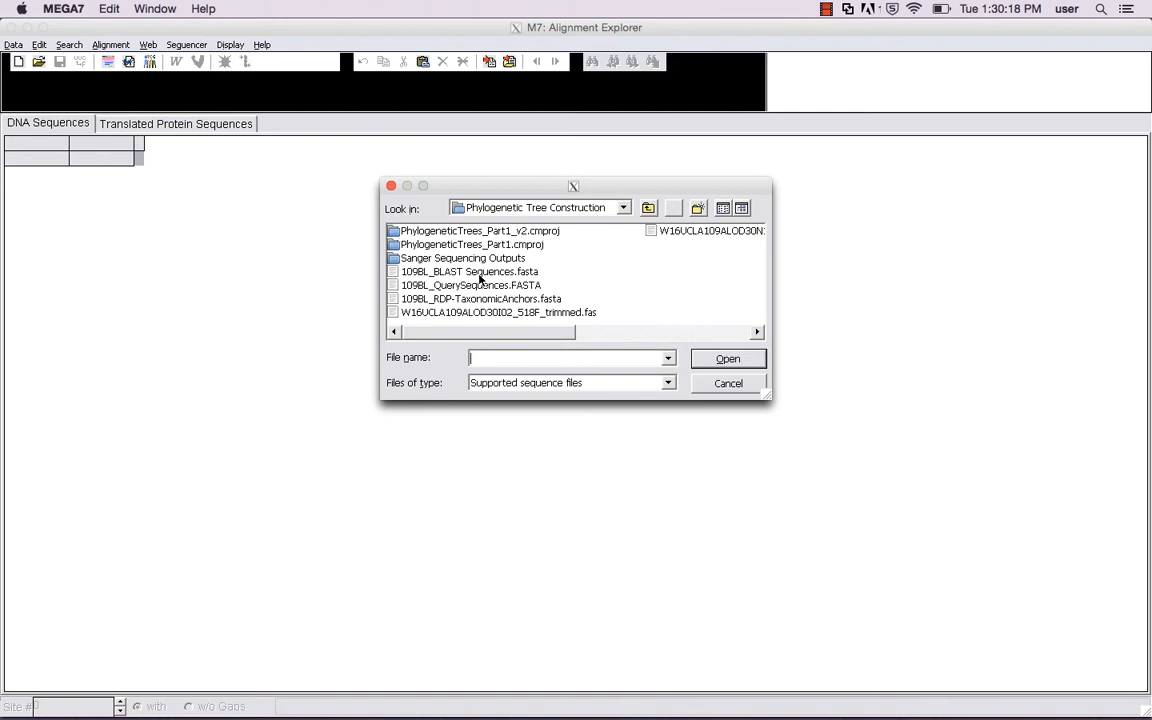
left_click(469, 271)
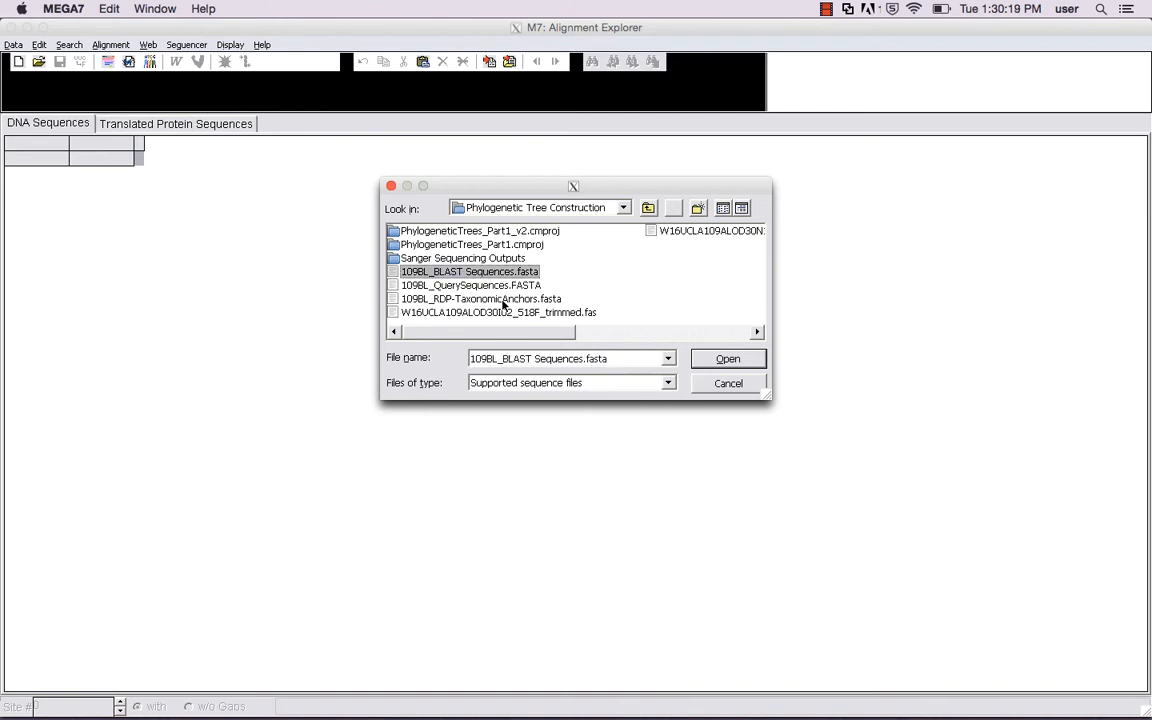
left_click(480, 298)
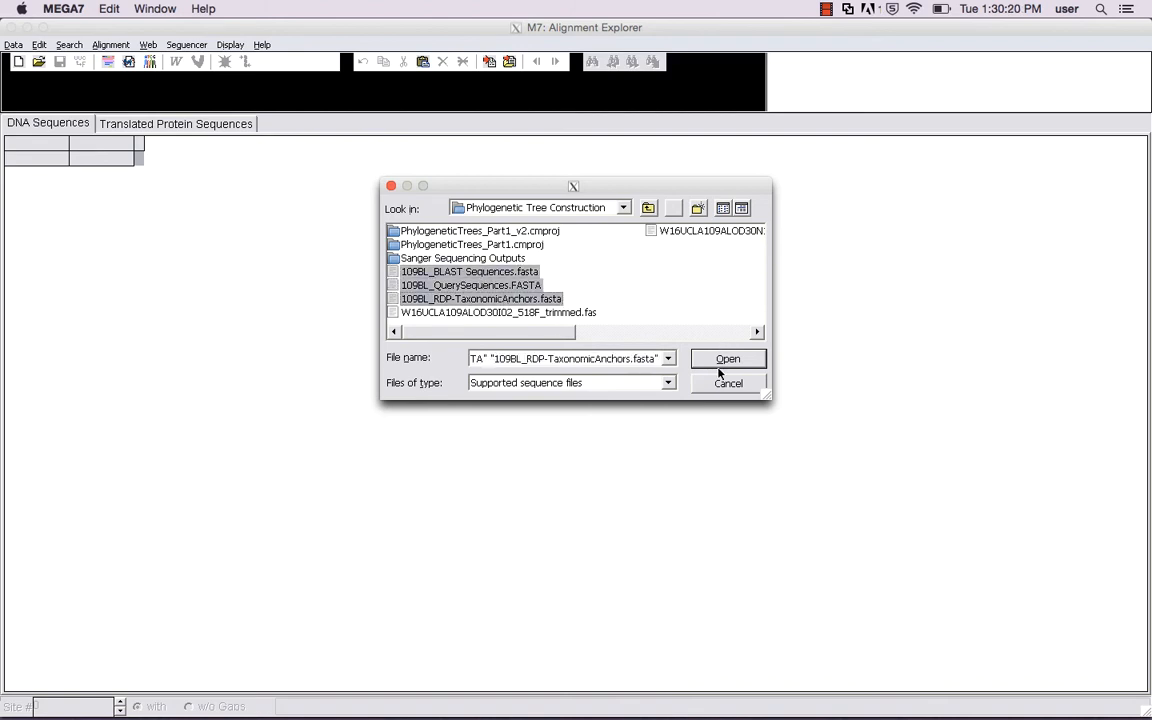
left_click(728, 358)
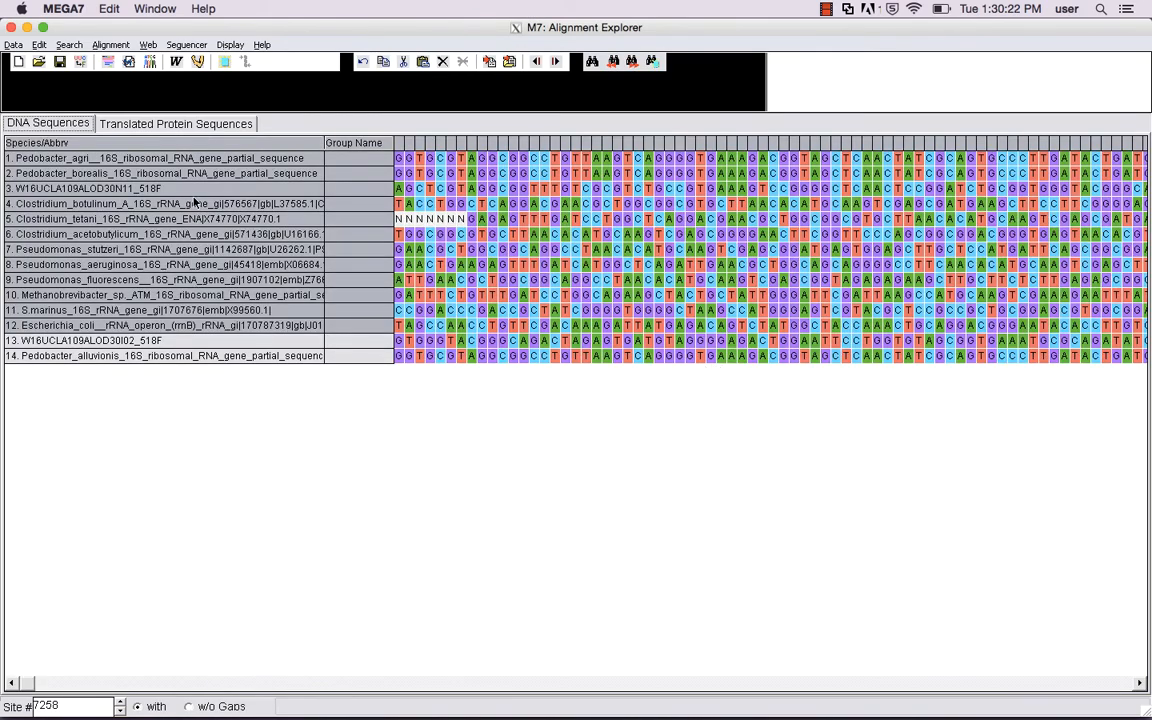
- Select all 14 sequences and bring up the Align by ClustalW parameters
left_click(150, 158)
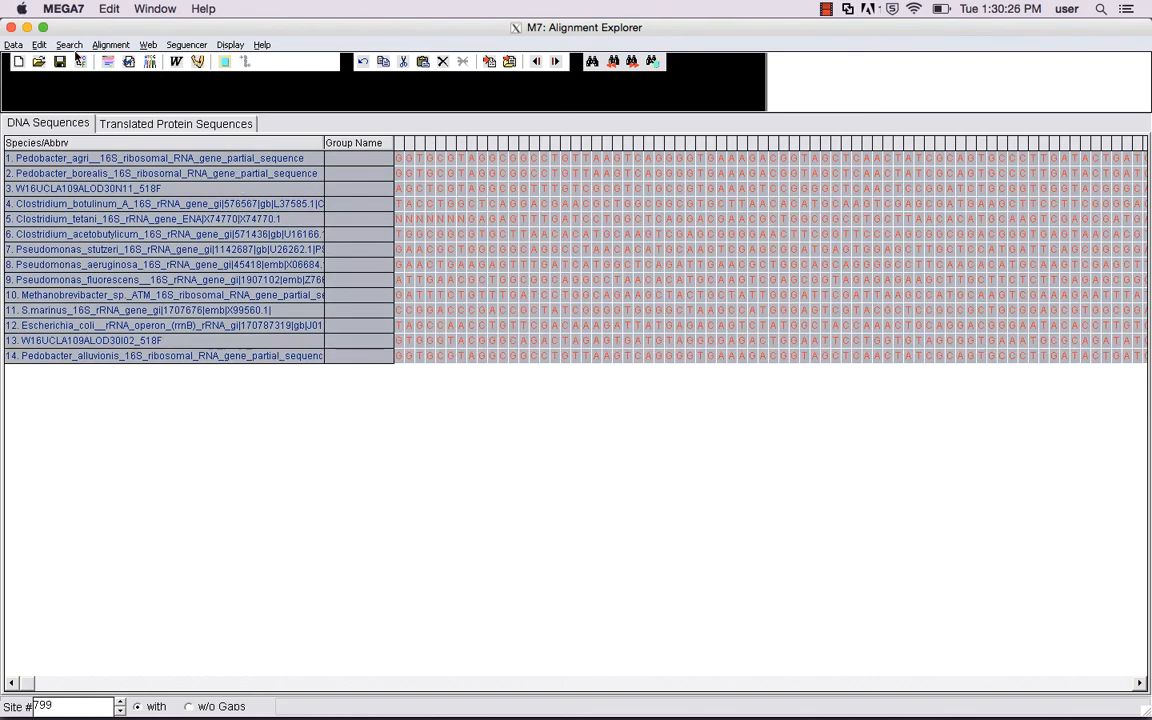
left_click(110, 44)
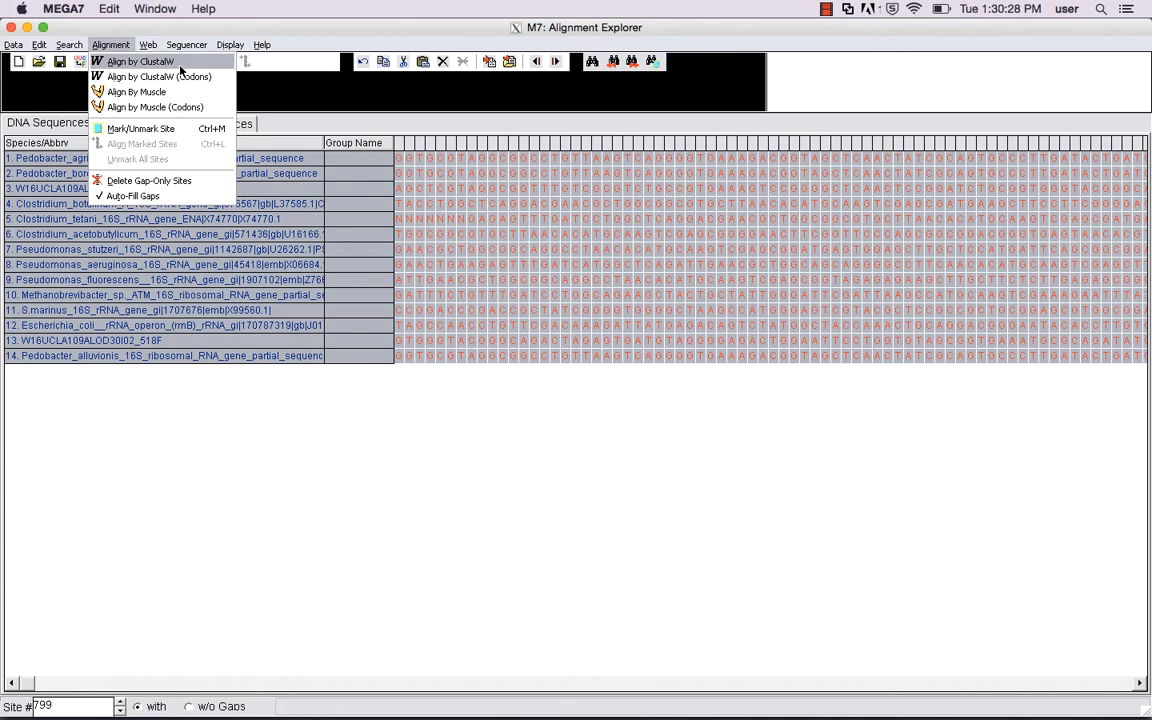
left_click(150, 73)
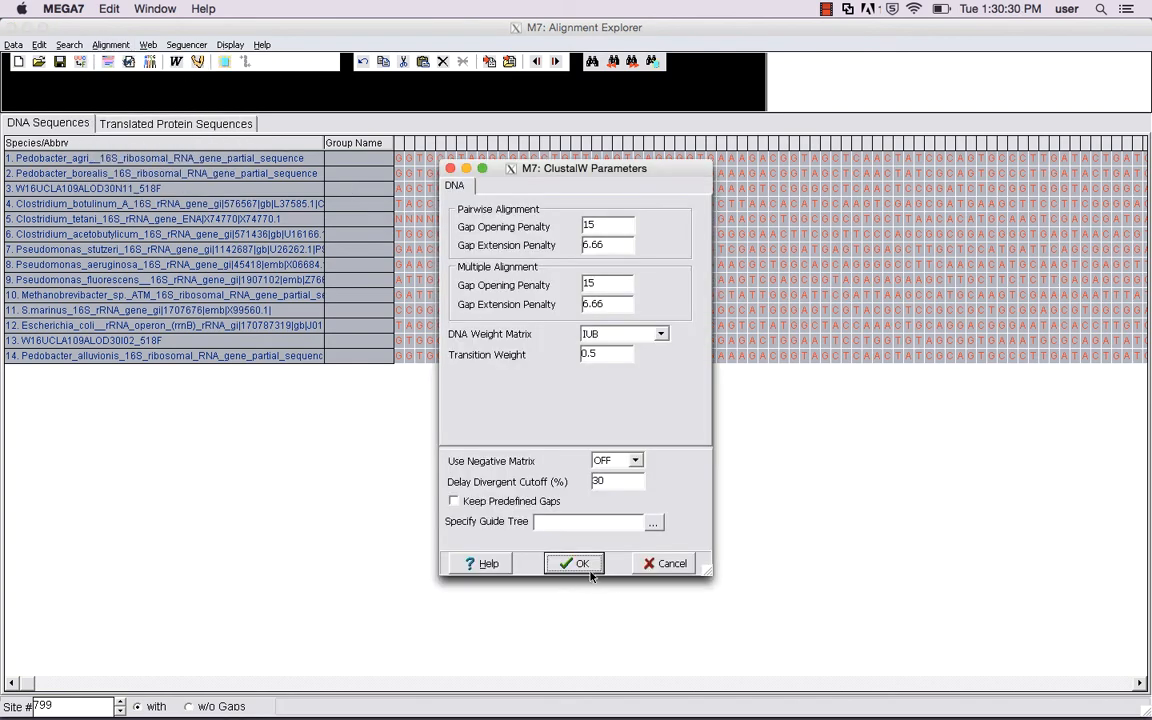
- Accept the default ClustalW parameters to align the fourteen sequences
left_click(574, 563)
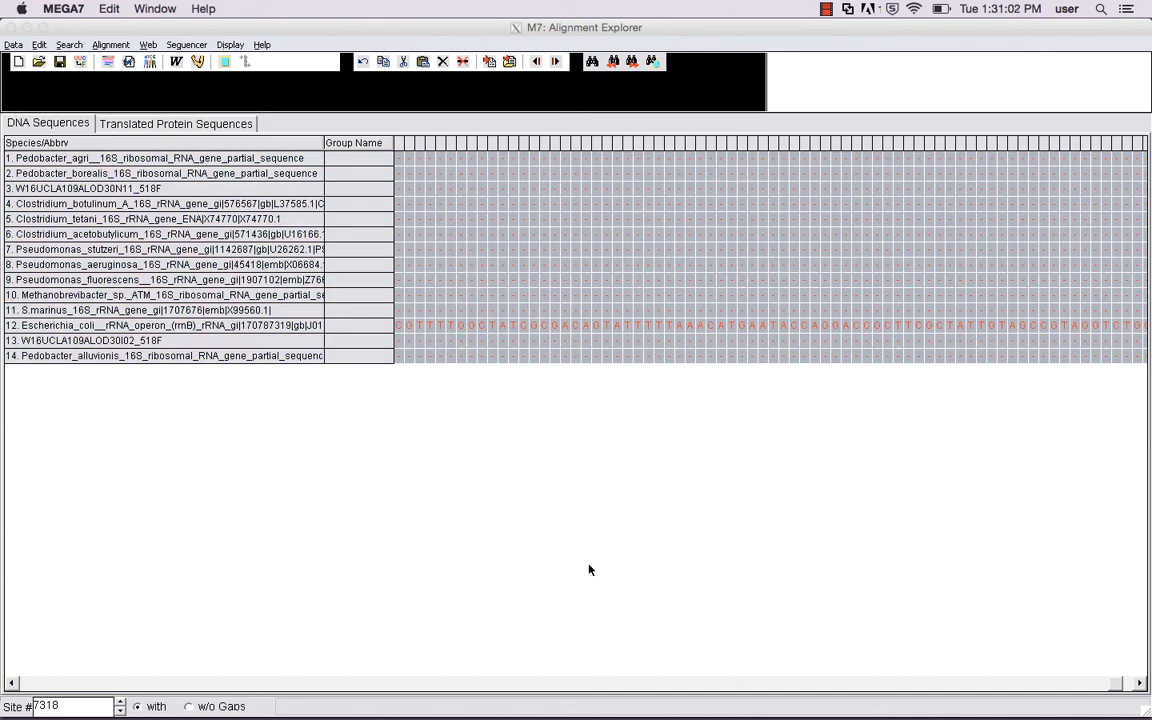
mouse_move(826, 482)
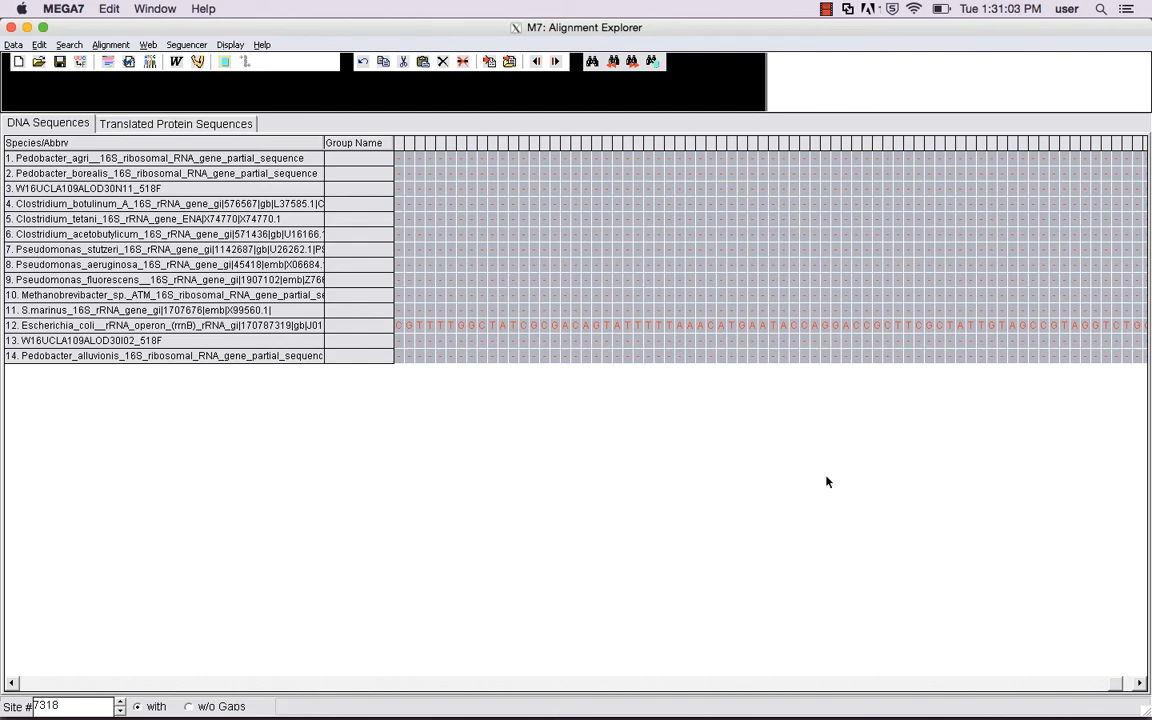
mouse_move(373, 14)
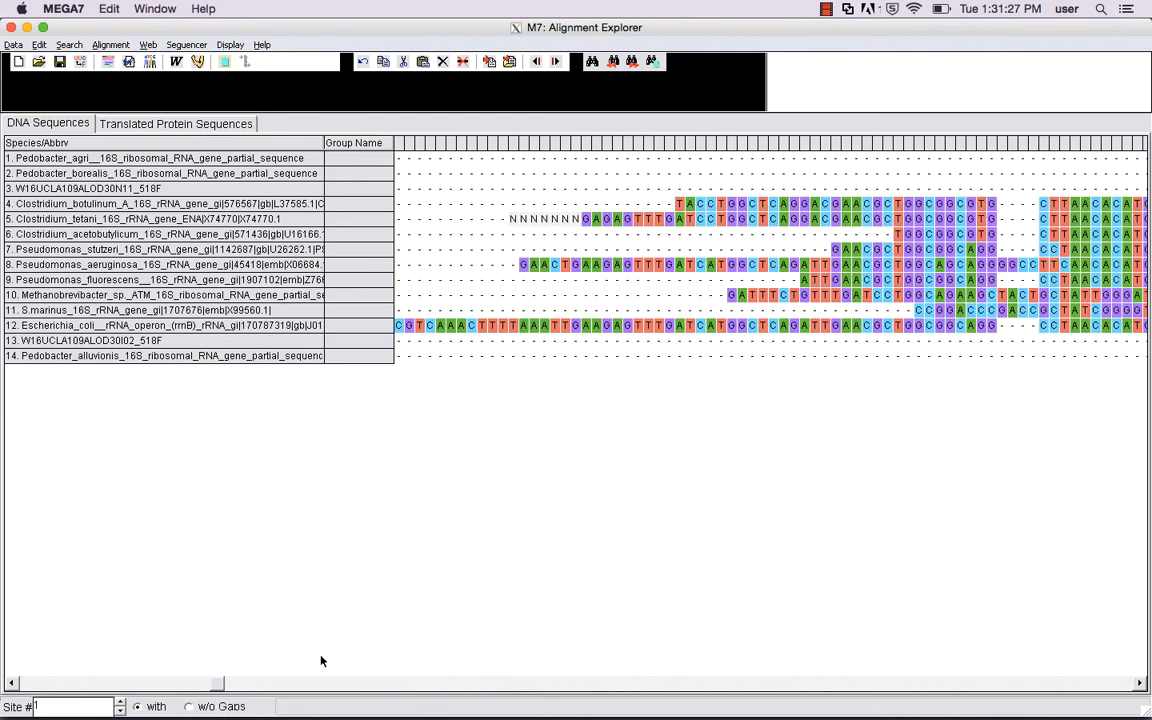
mouse_move(576, 150)
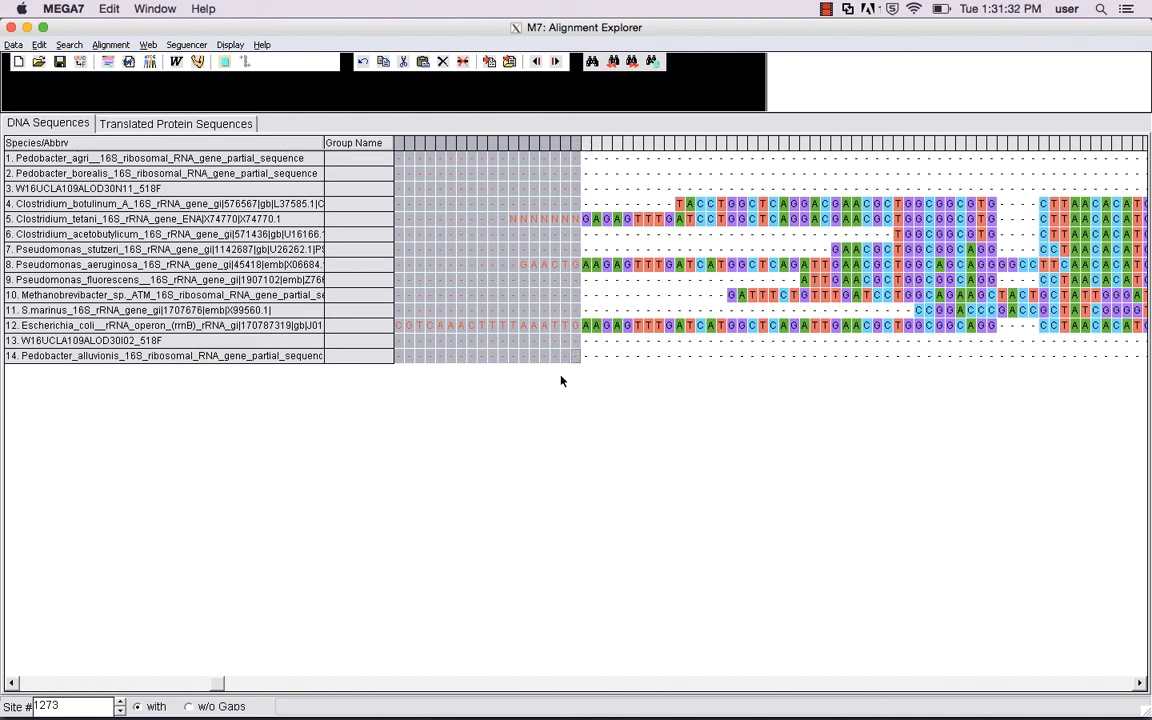
mouse_move(41, 46)
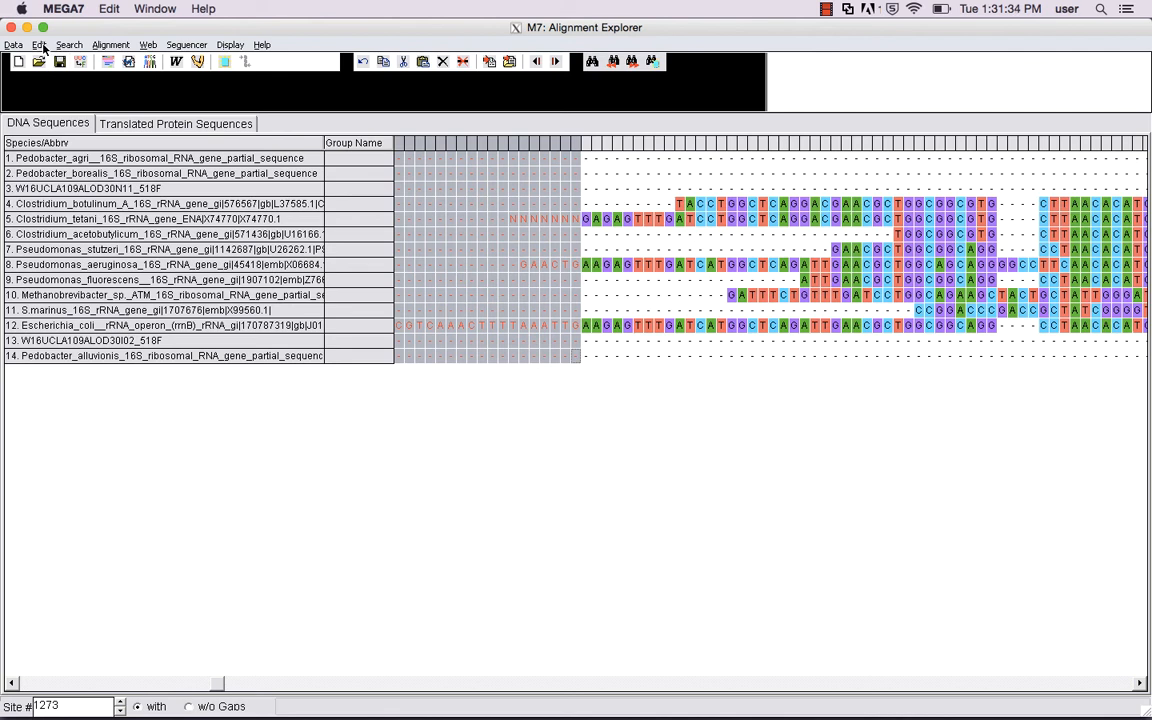
- Delete the selected leading gap-rich sites via Edit > Delete
left_click(42, 45)
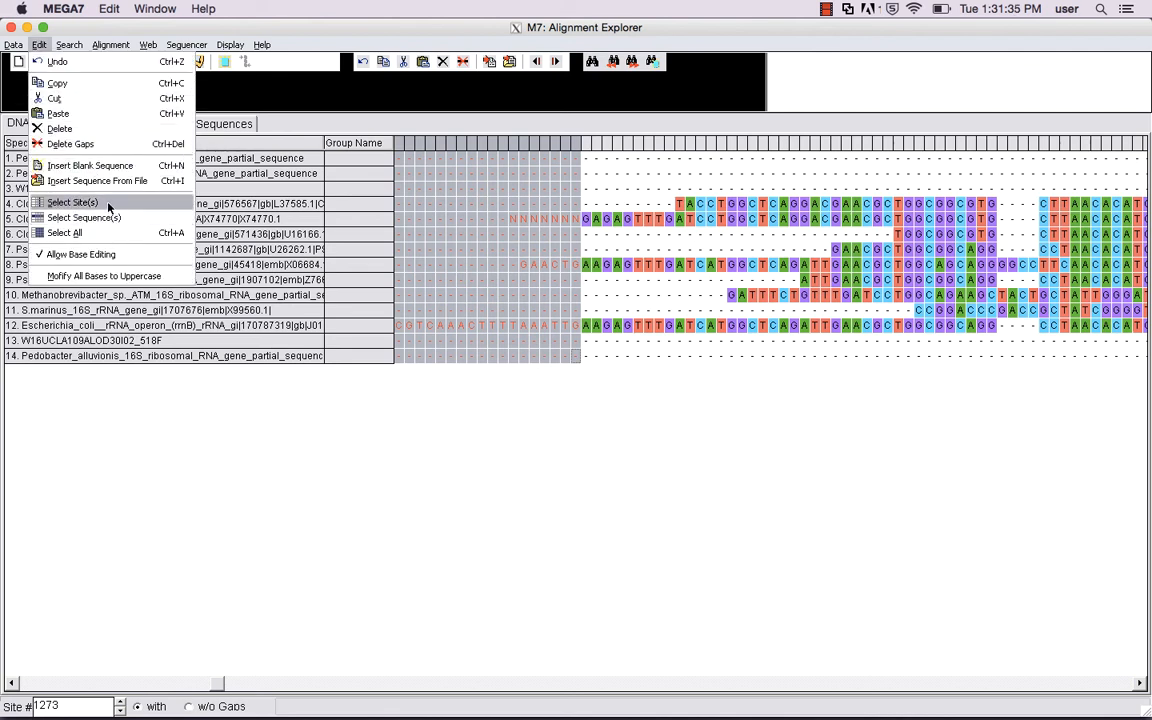
mouse_move(98, 137)
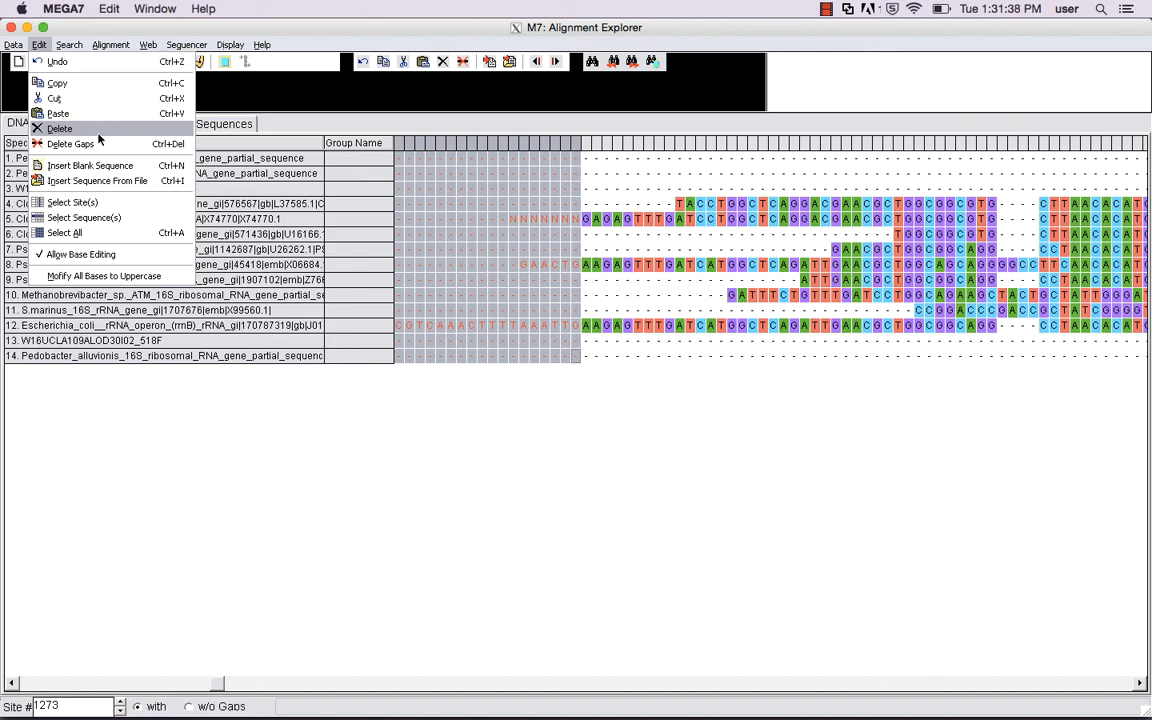
left_click(68, 145)
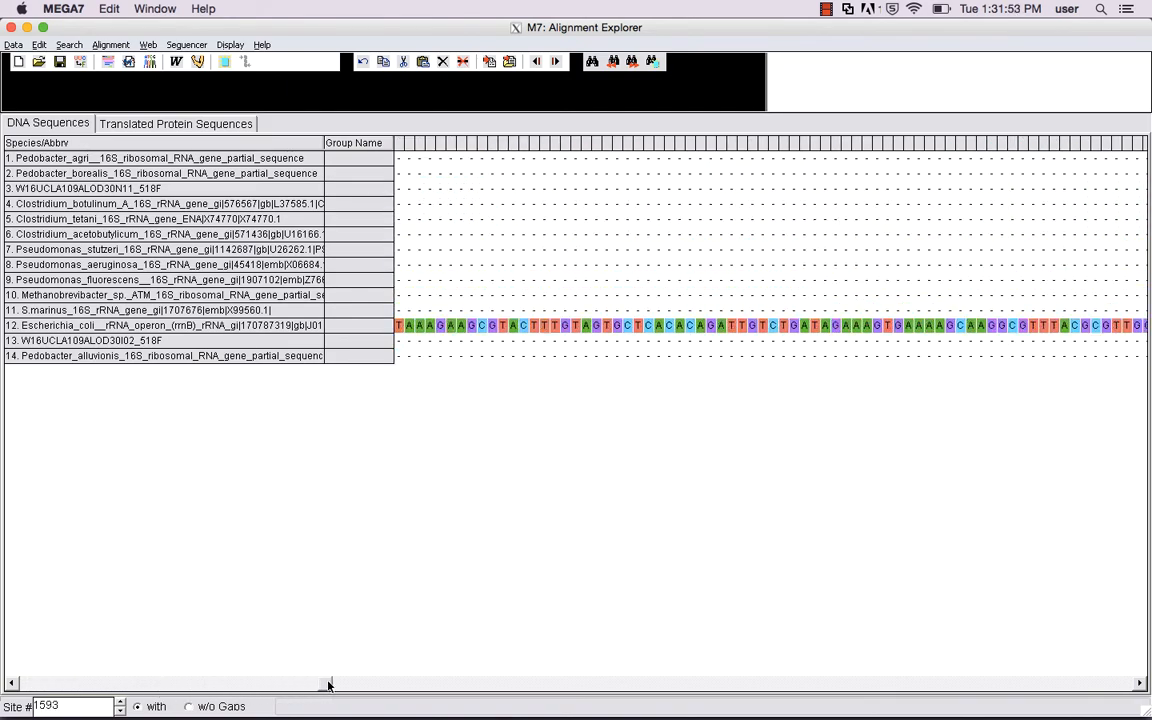
- Bring up the Edit menu to remove the trailing gap-rich columns
left_click(38, 44)
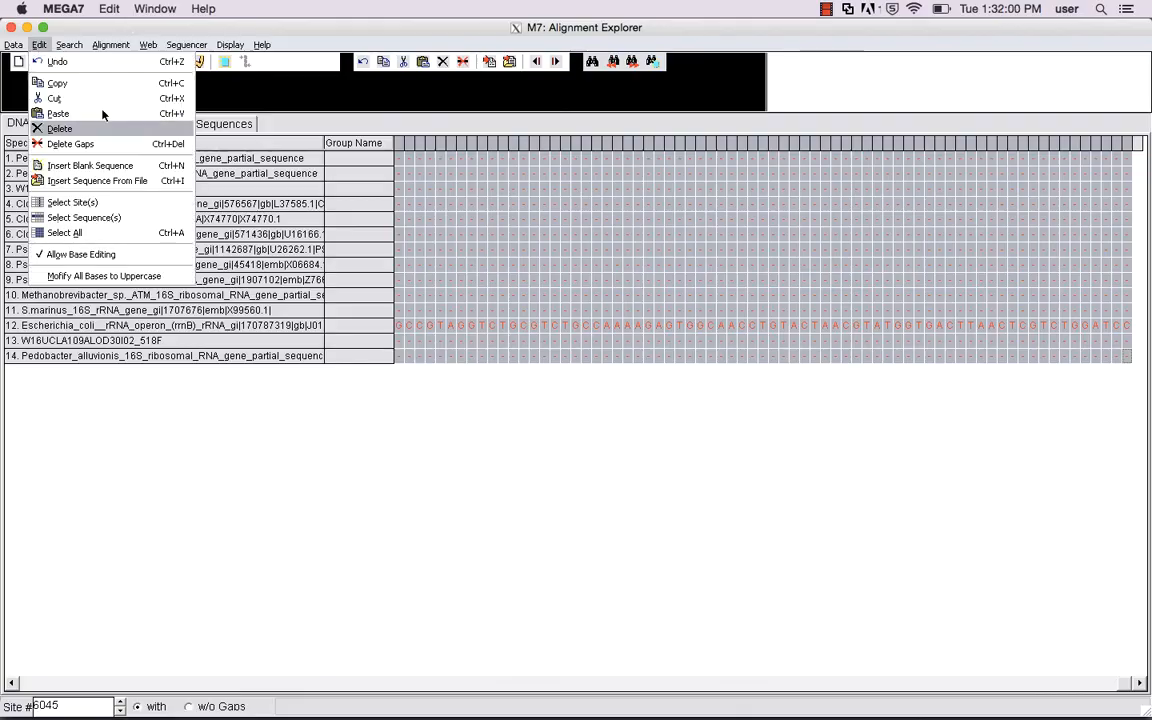